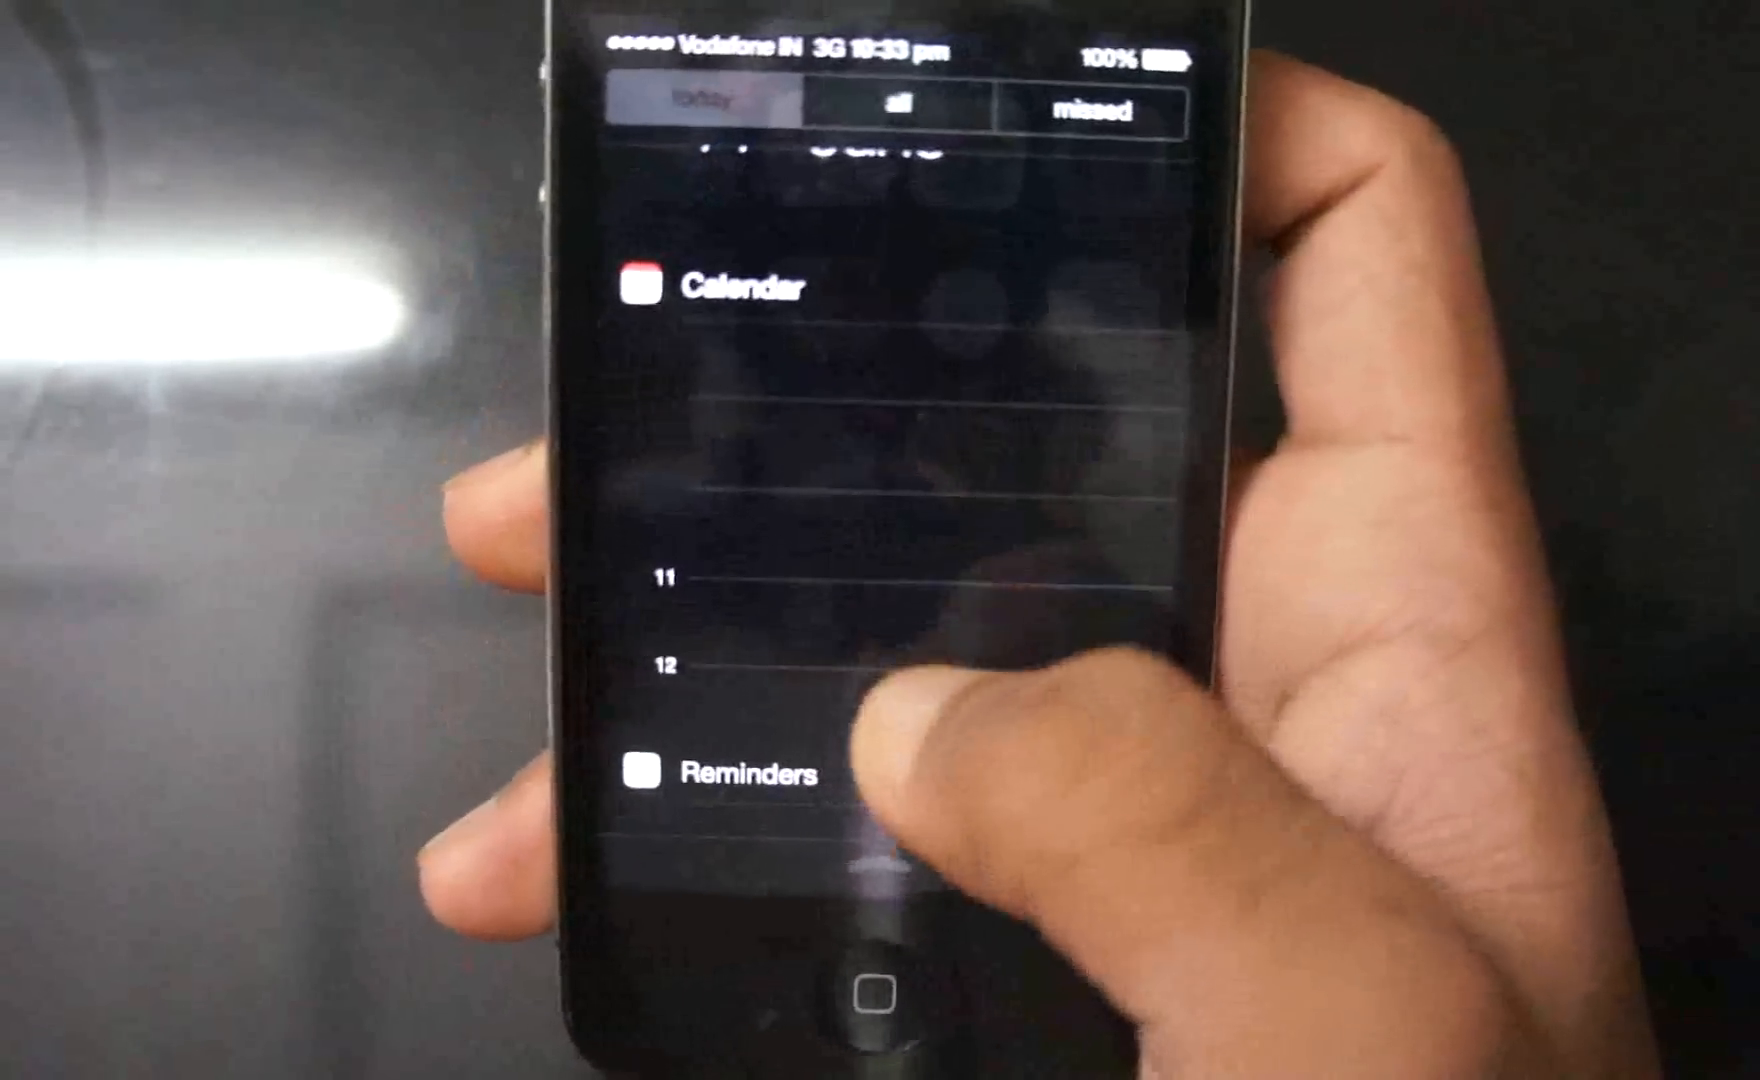
- Swipe Notification Center away to return to the home screen of apps
{"action": "scroll", "scroll_direction": "up", "scroll_amount": 3}
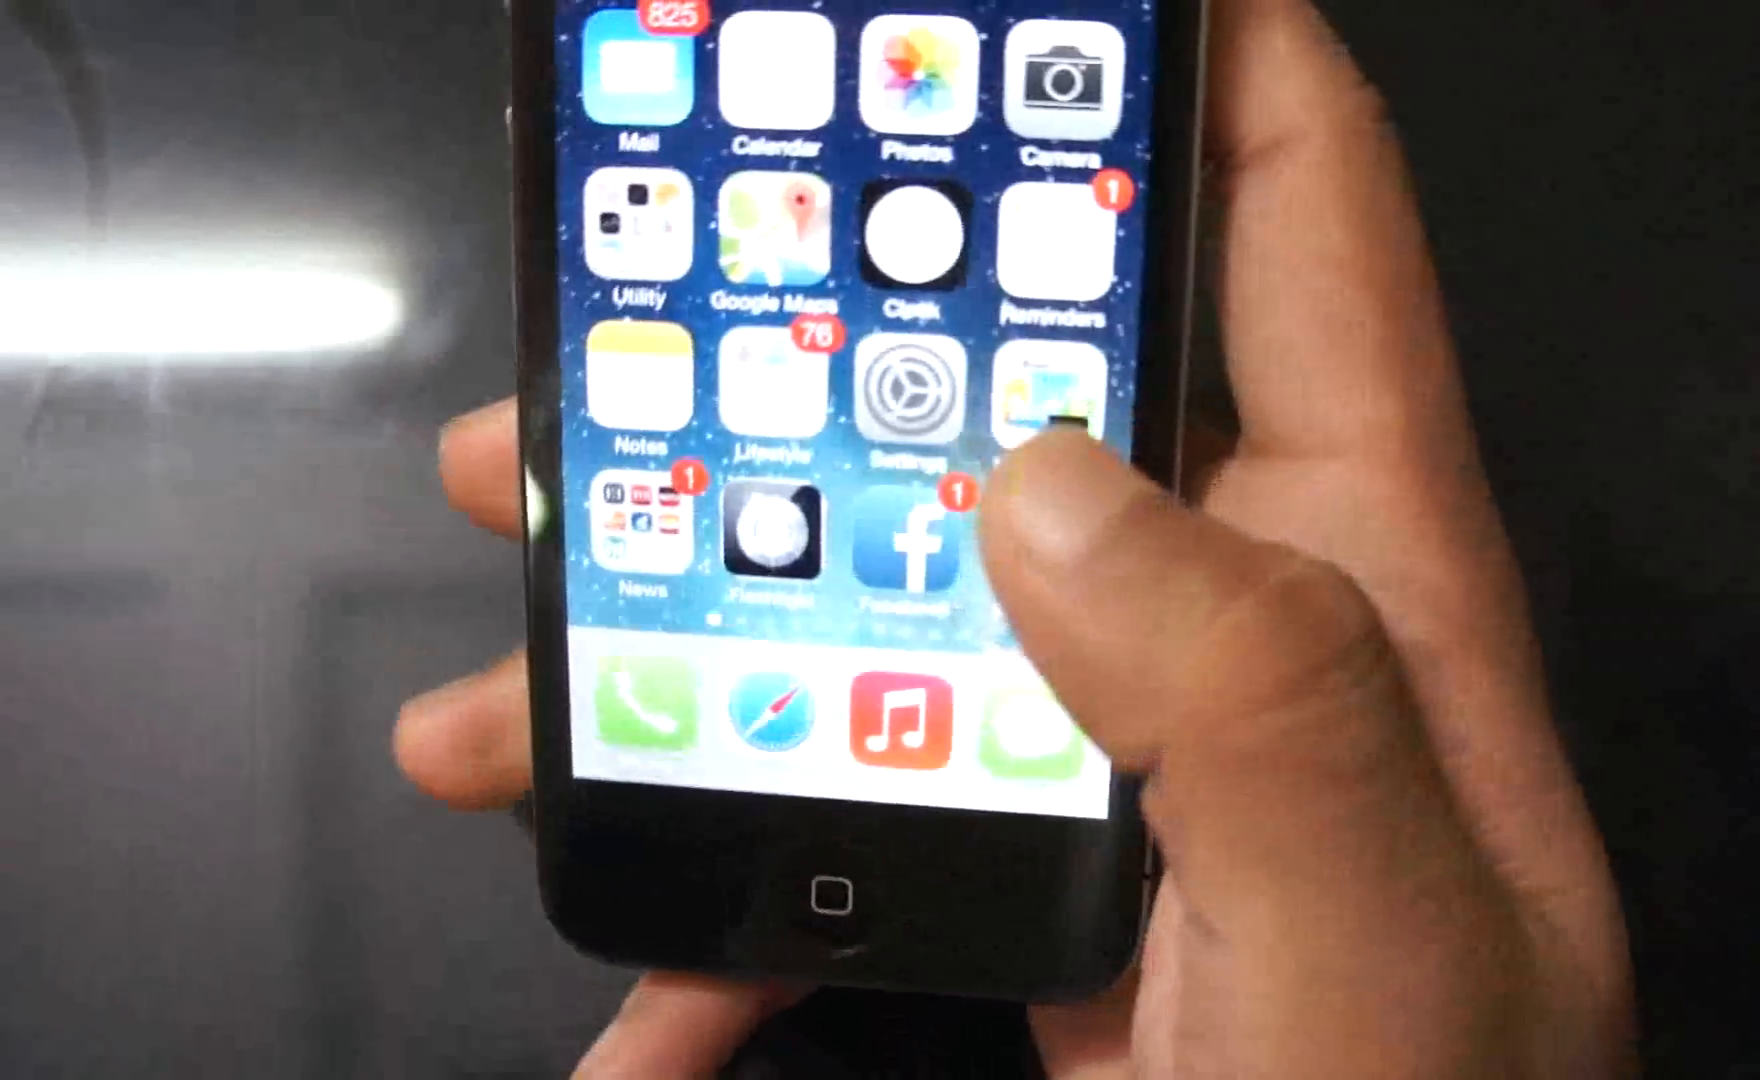
- Browse down the Mail inbox message list, ending on the Calendar day view
{"action": "scroll", "scroll_direction": "left", "scroll_amount": 3}
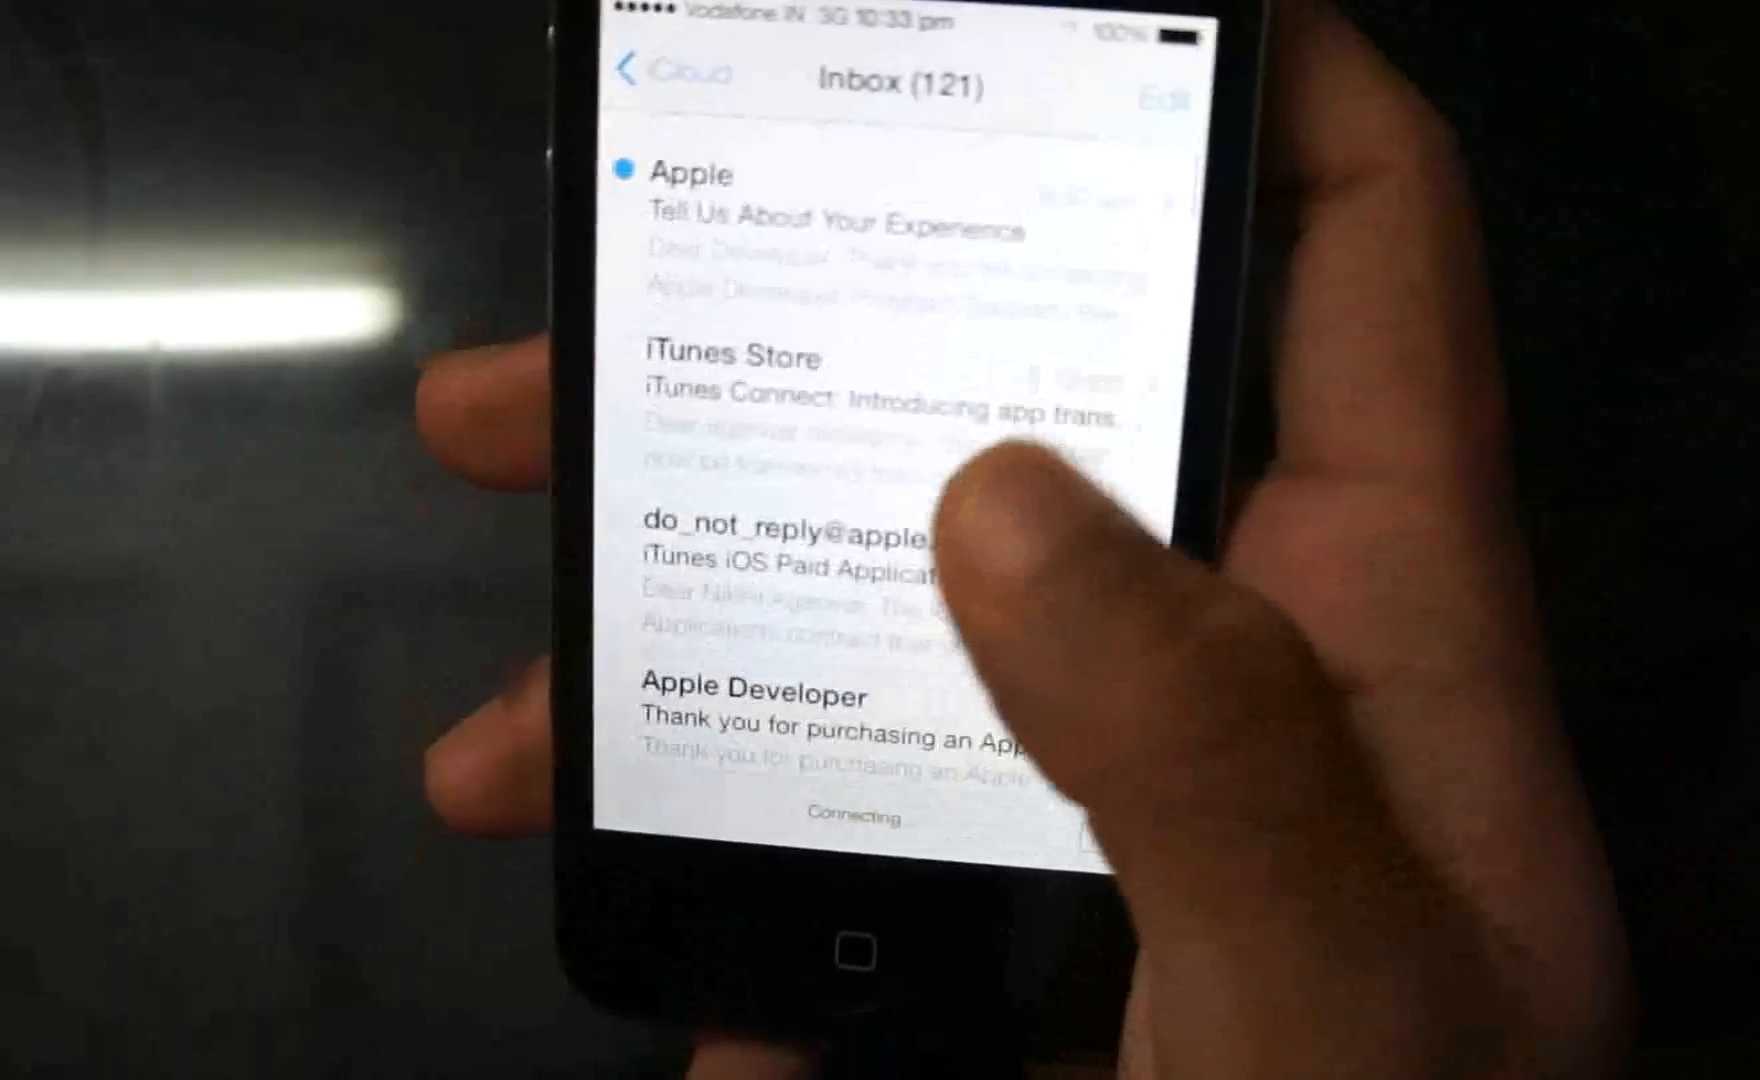
{"action": "scroll", "scroll_direction": "up", "scroll_amount": 3}
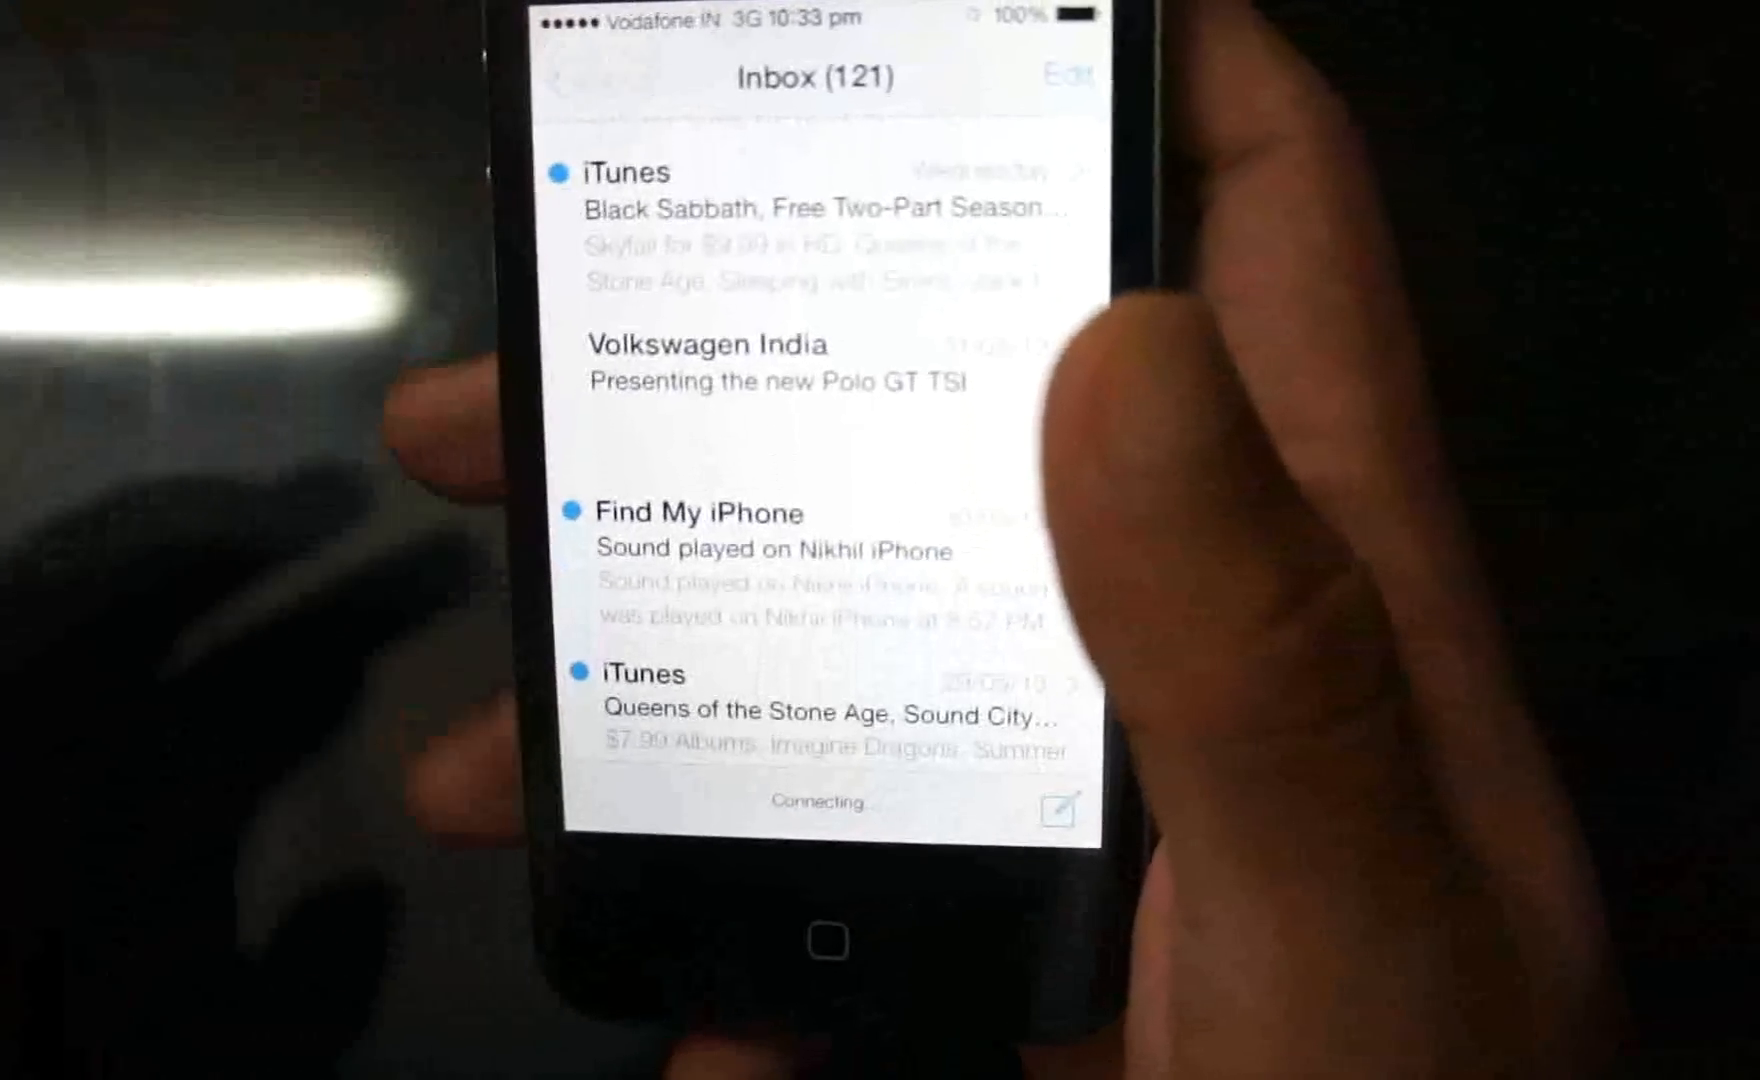
{"action": "left_click", "coordinate": [594, 76]}
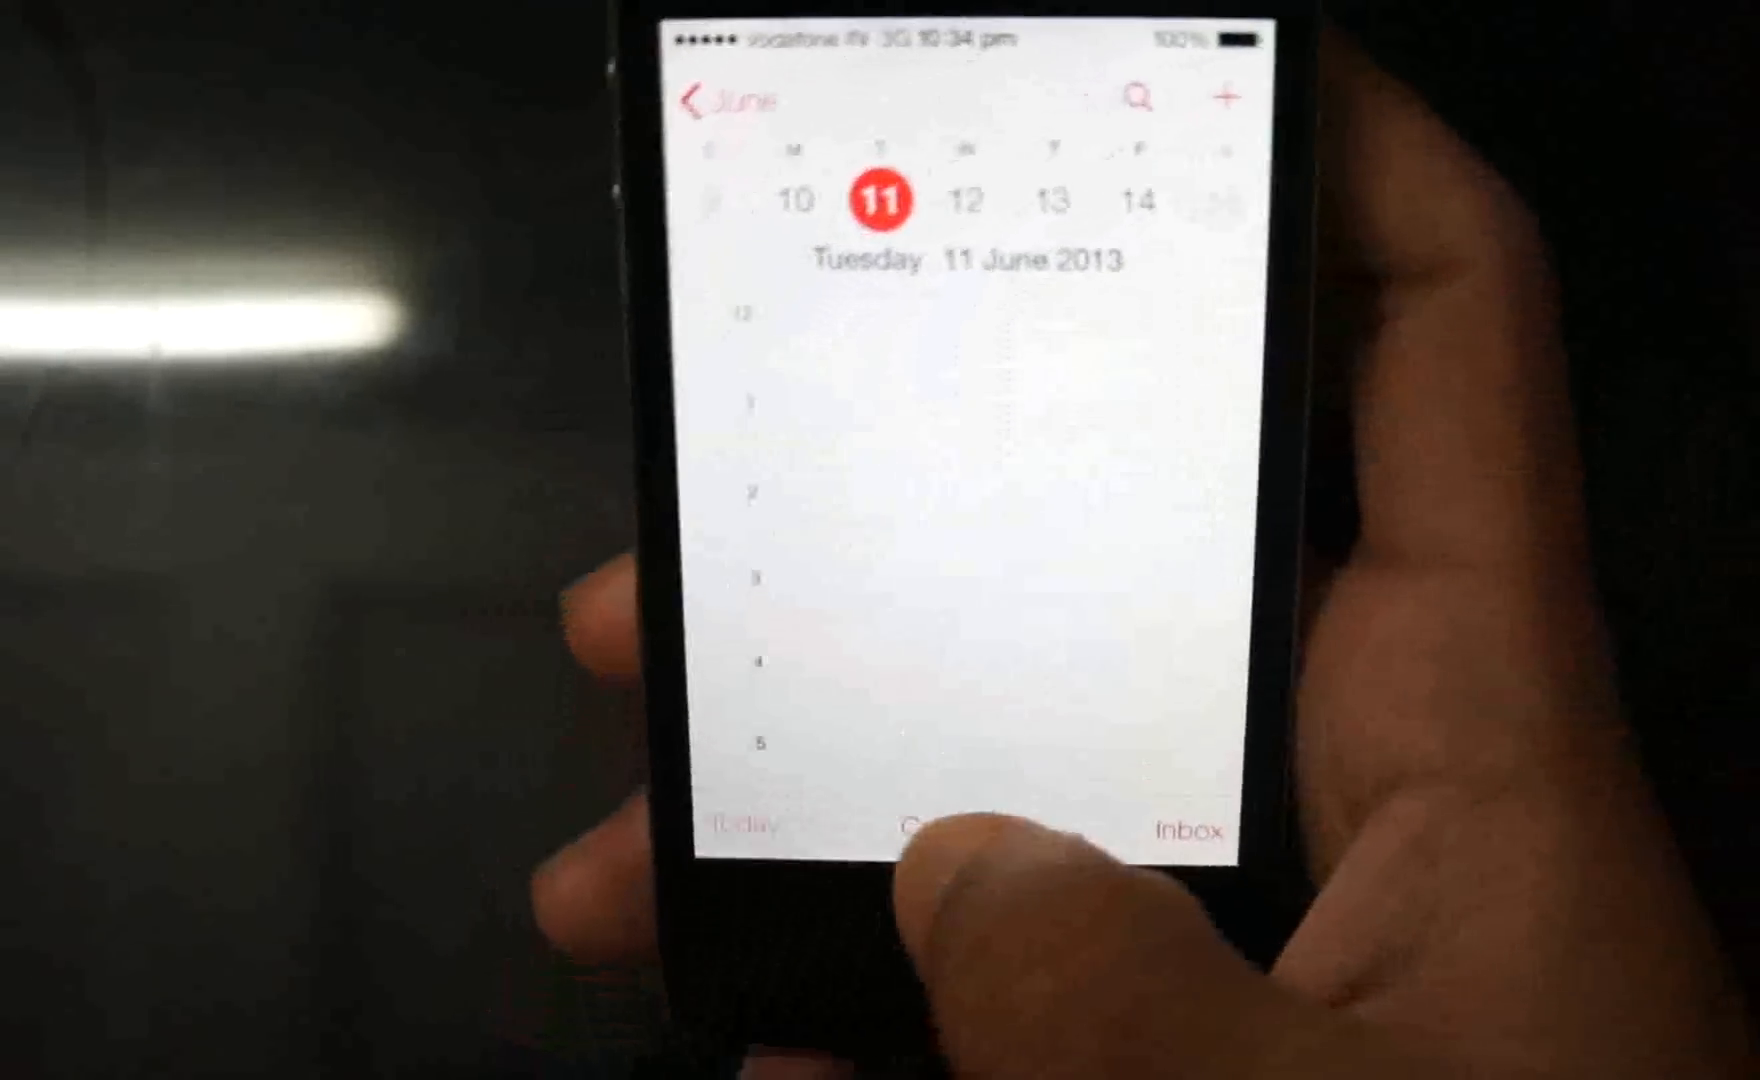
- Return from the day view to month view and browse from June to August 2013
{"action": "left_click", "coordinate": [730, 98]}
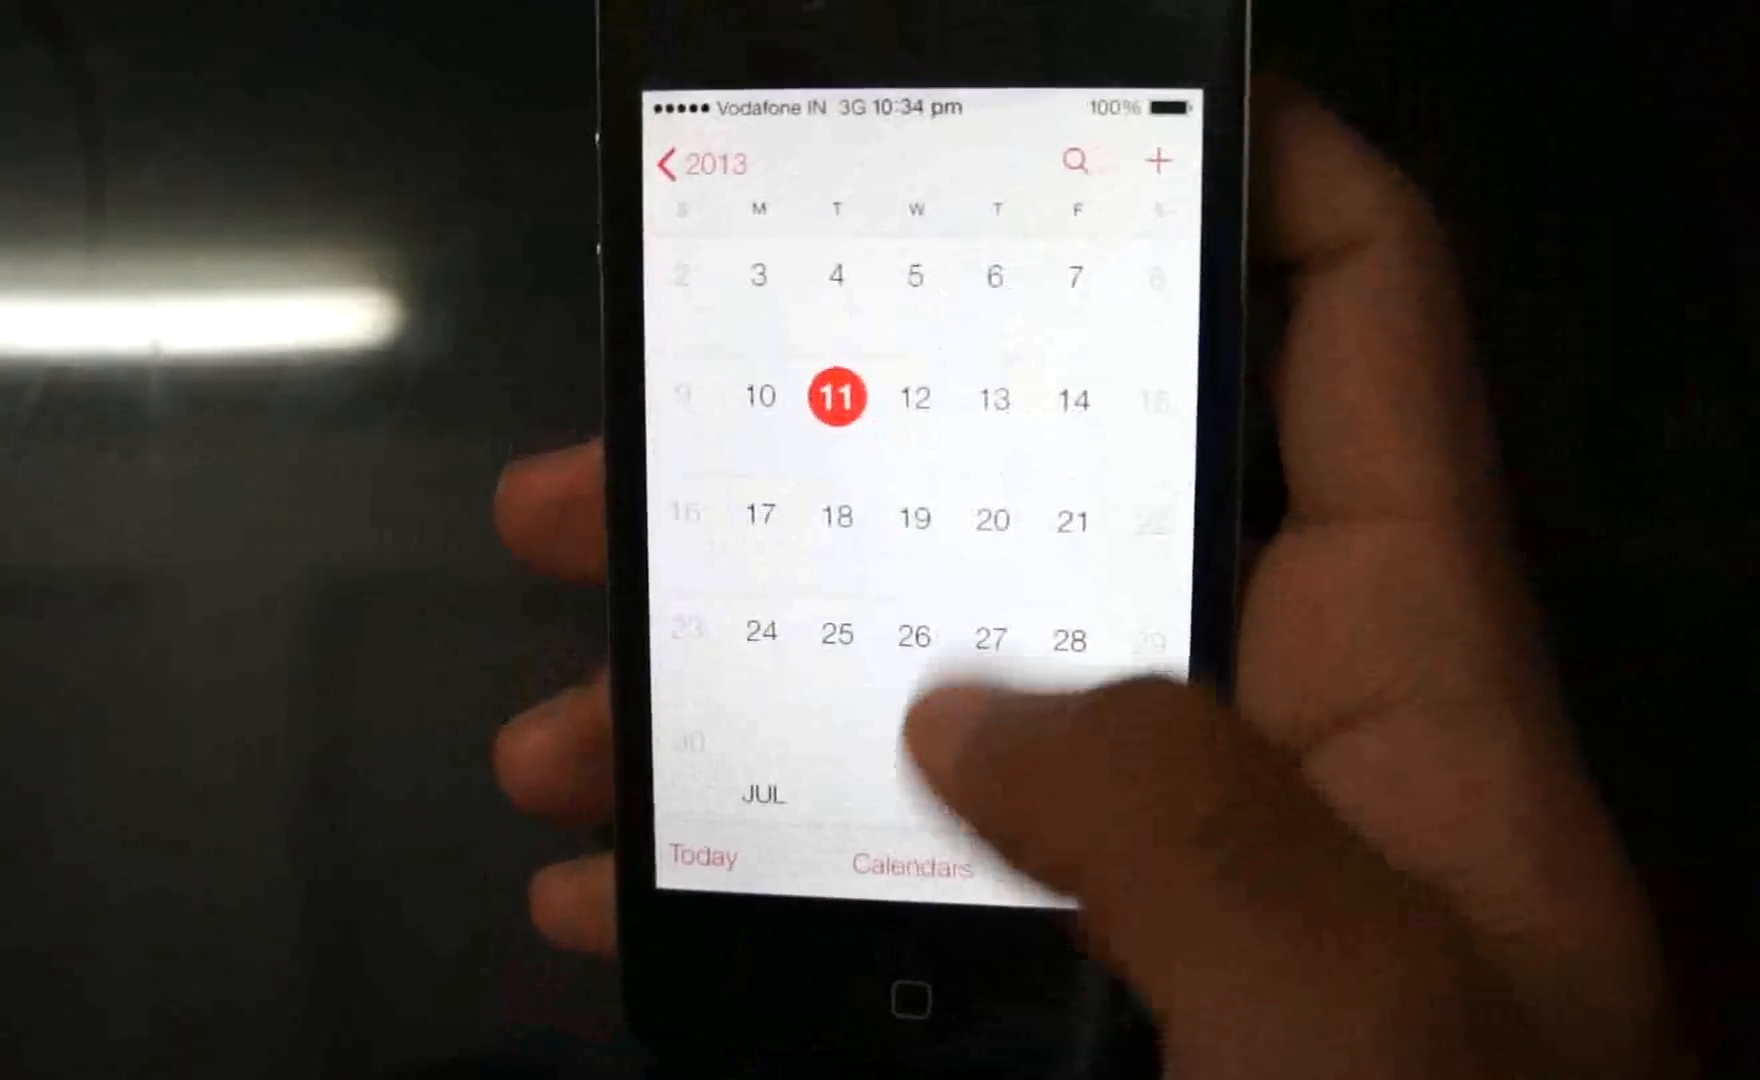
{"action": "scroll", "scroll_direction": "up", "scroll_amount": 3}
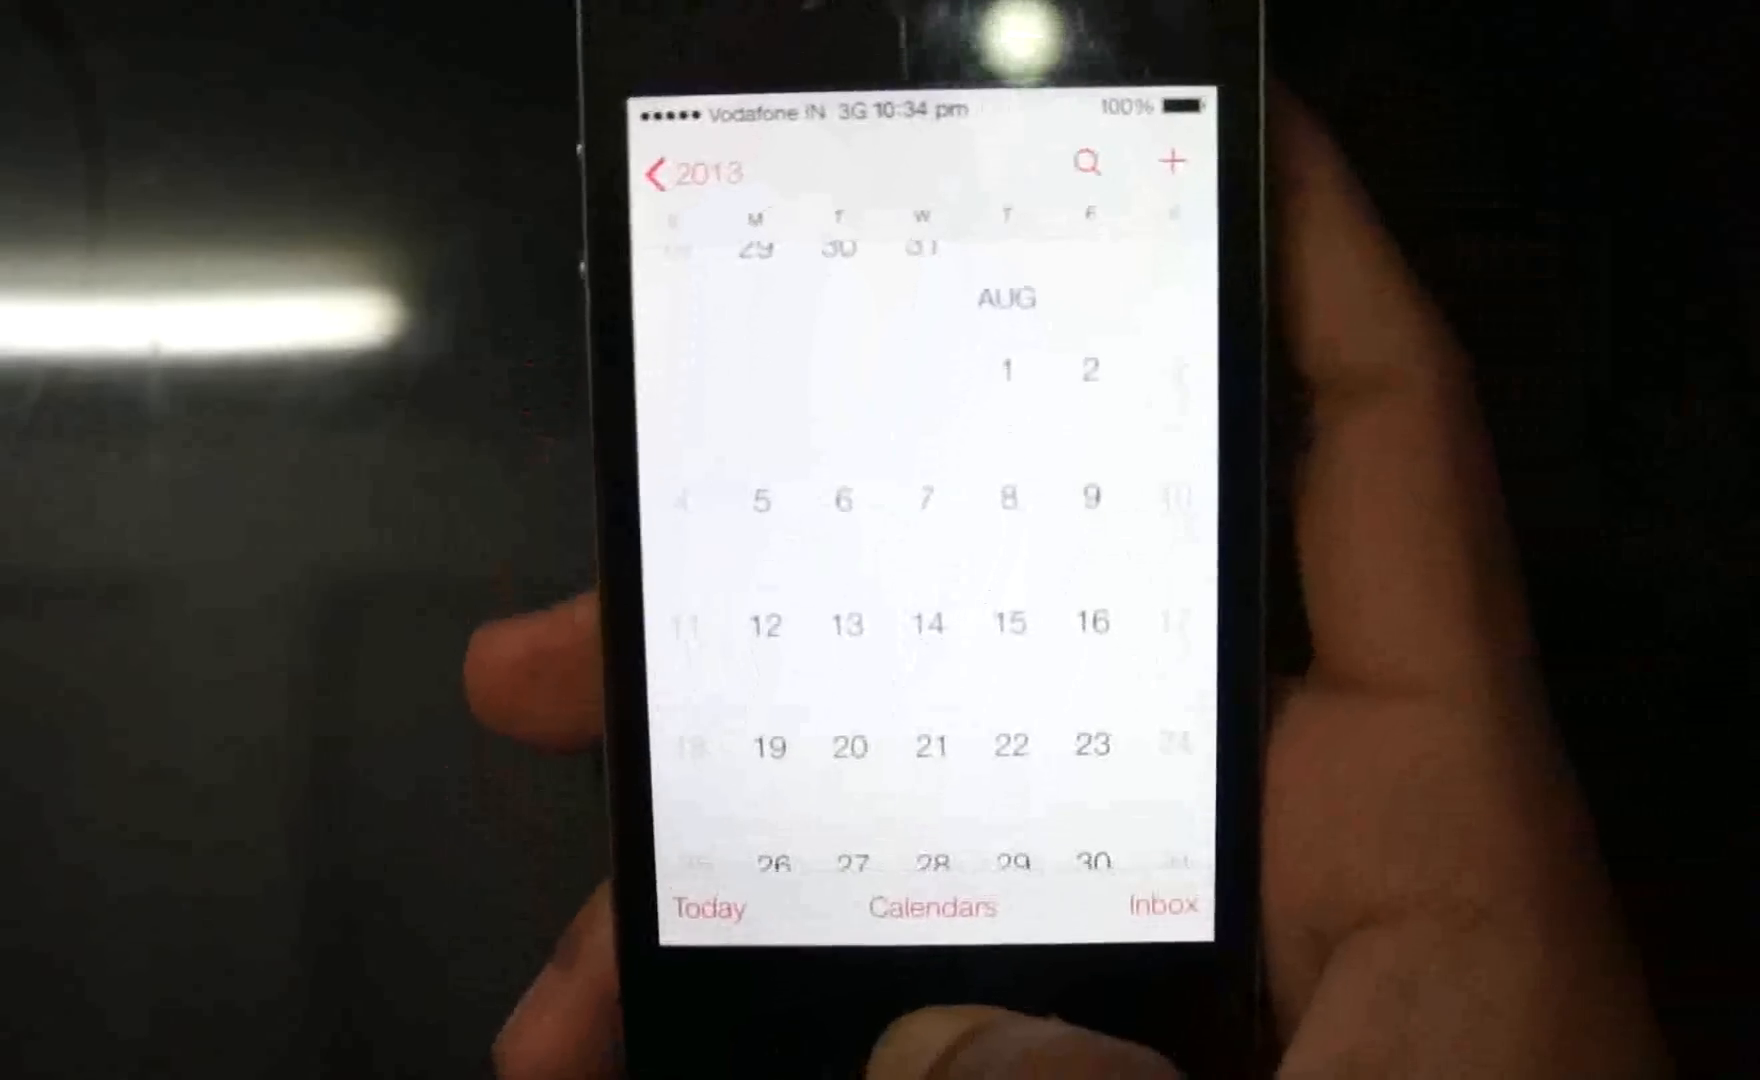